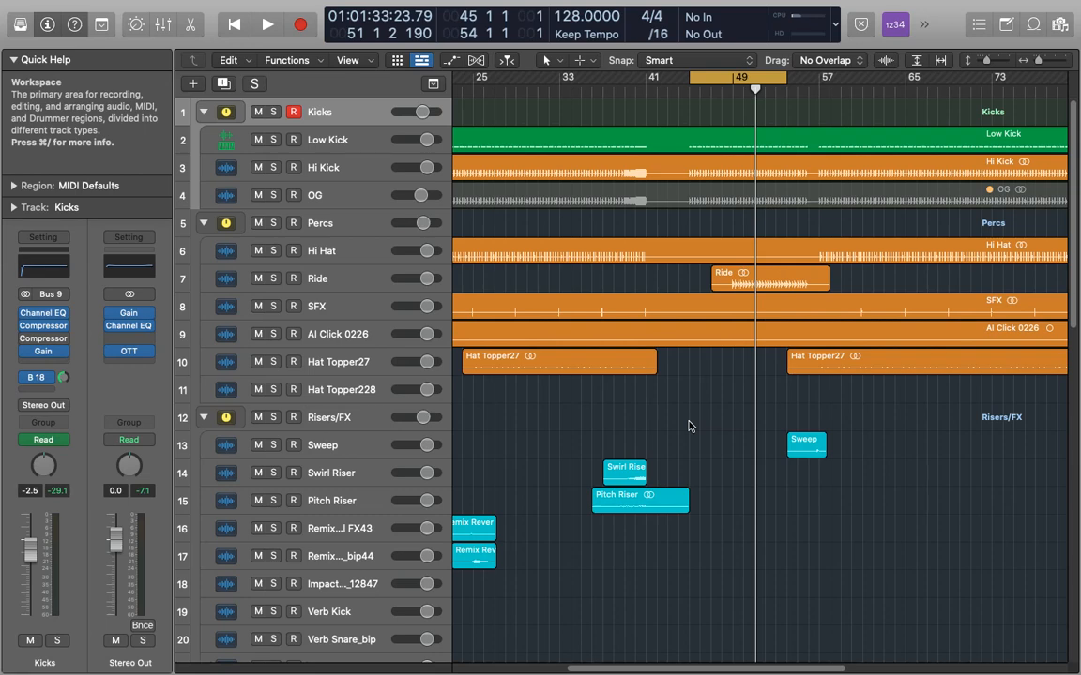
mouse_move(581, 280)
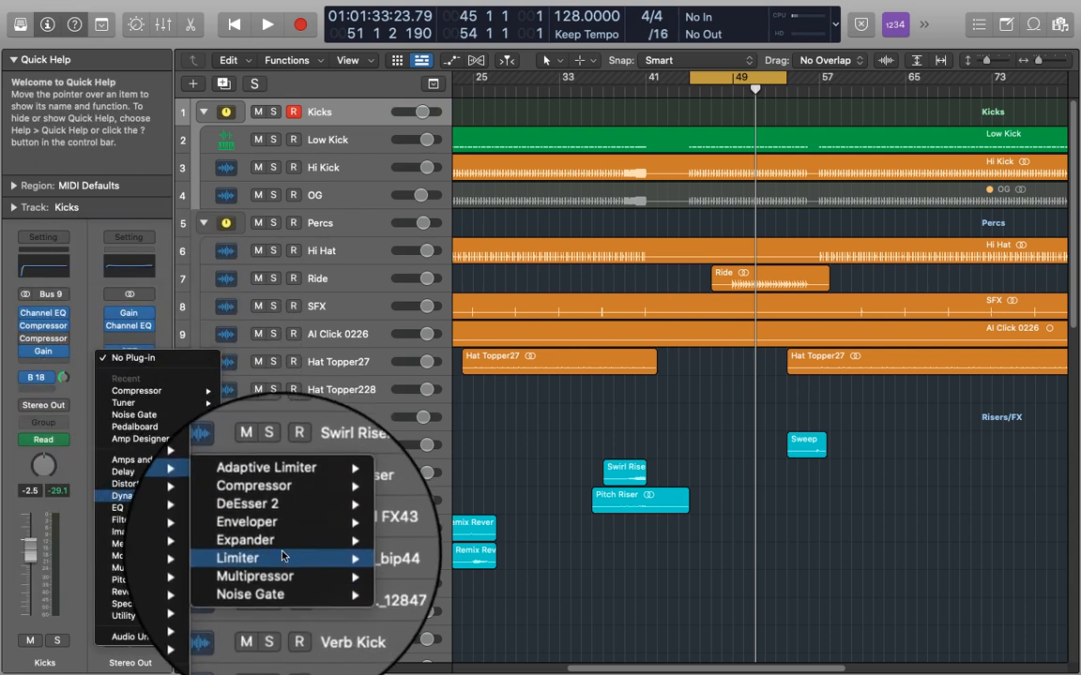
Insert a Limiter from the Dynamics submenu on the Stereo Out channel
left_click(237, 558)
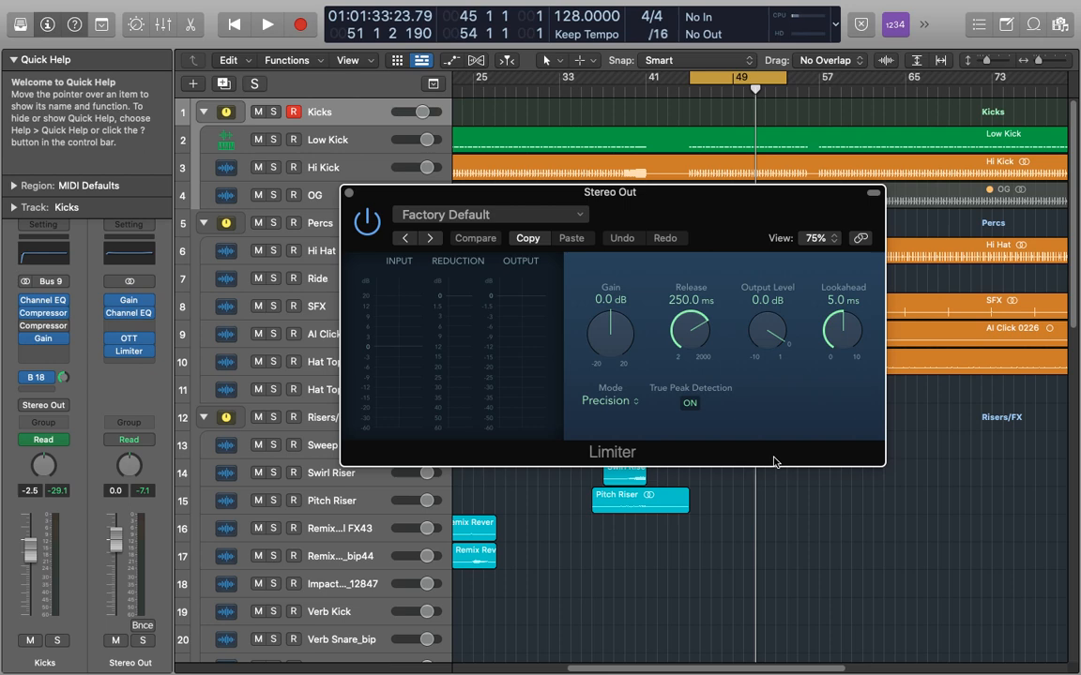
mouse_move(522, 365)
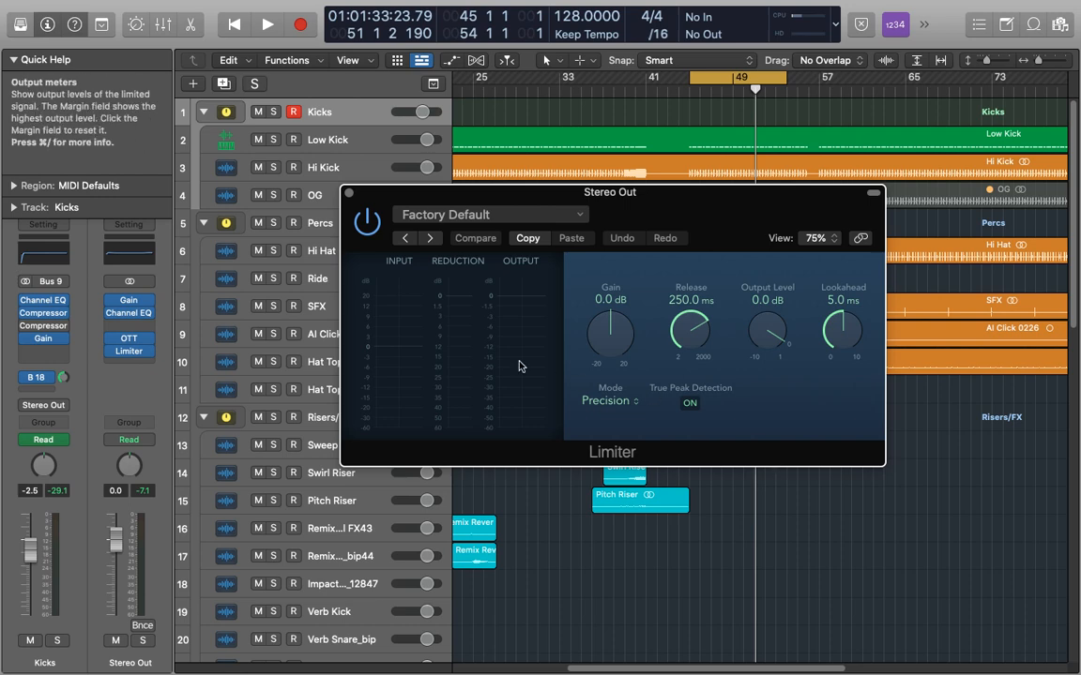
mouse_move(766, 334)
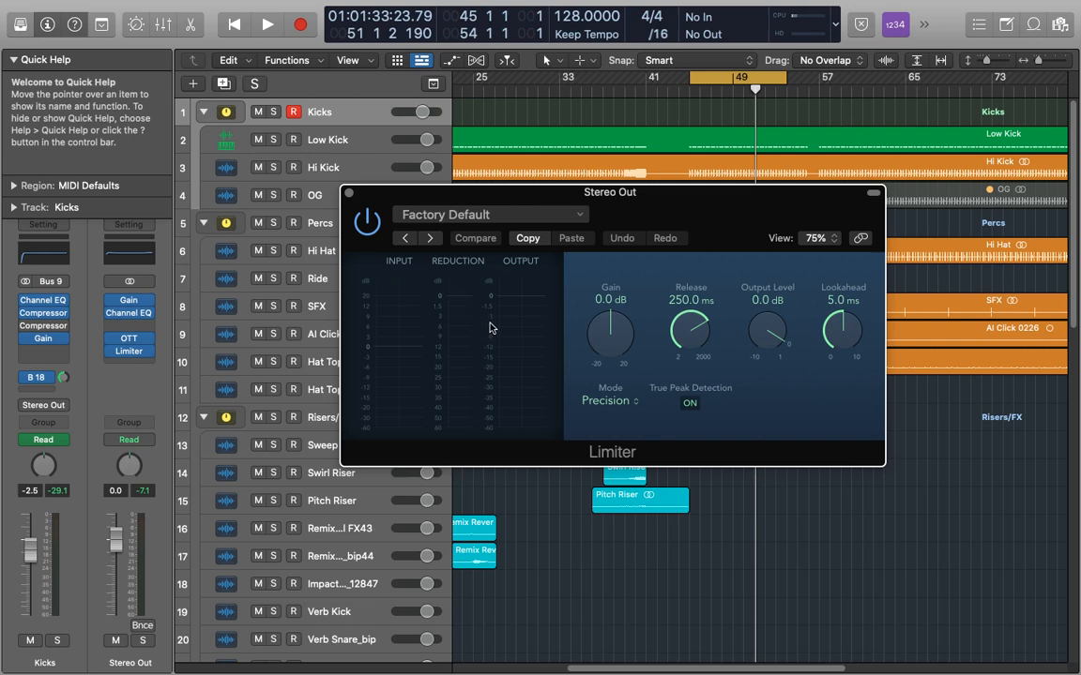
mouse_move(511, 287)
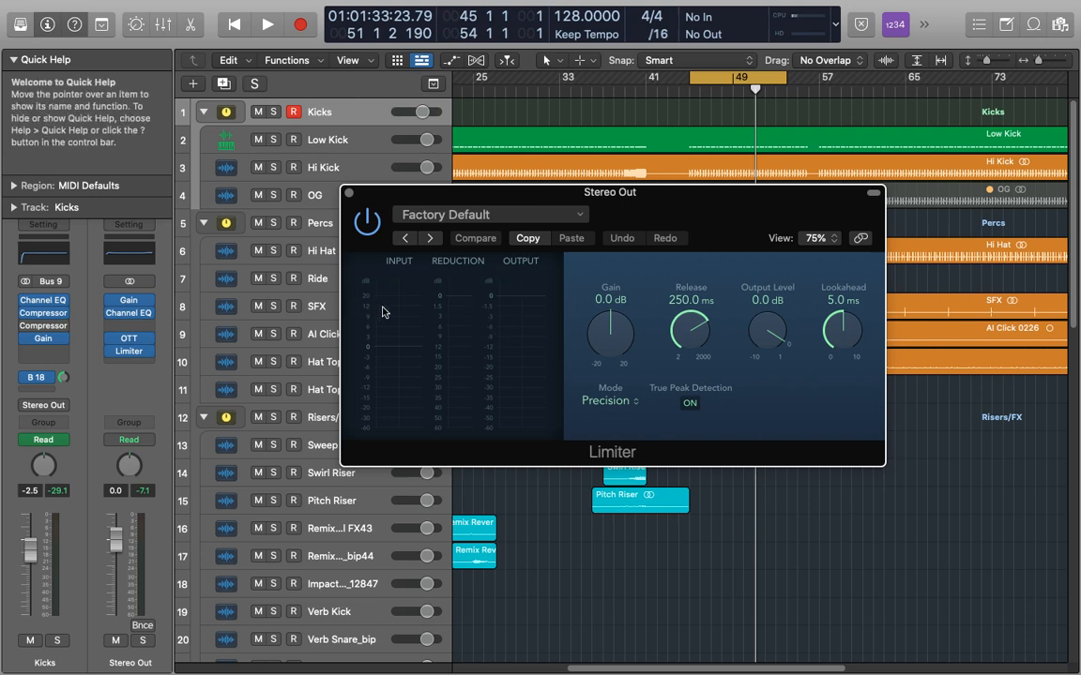
mouse_move(460, 320)
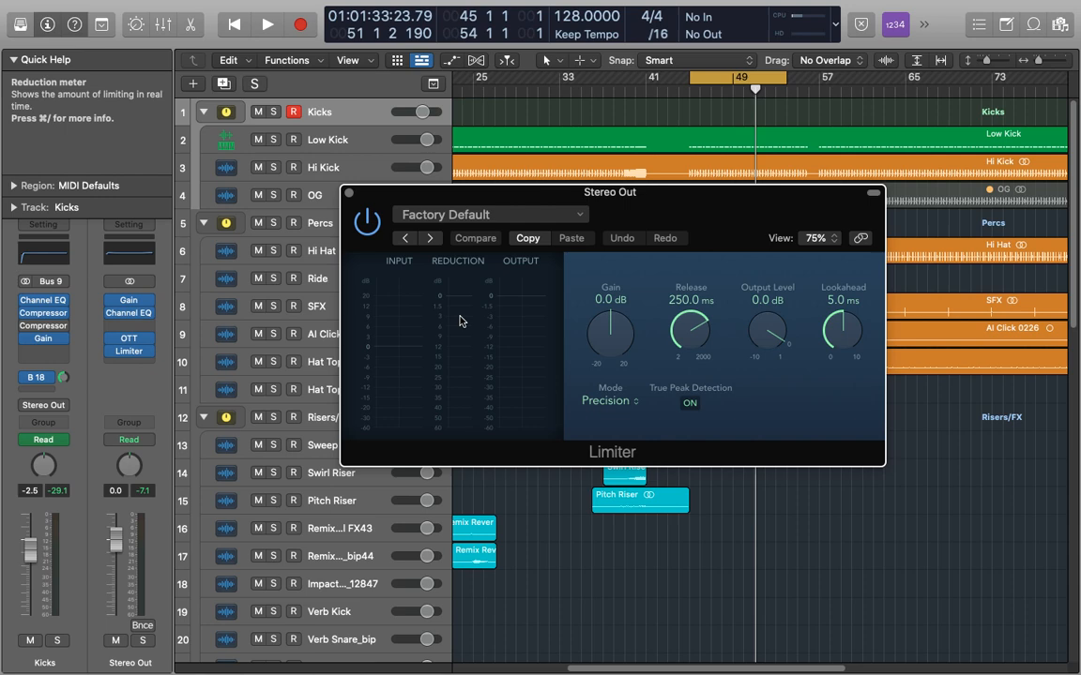
mouse_move(526, 316)
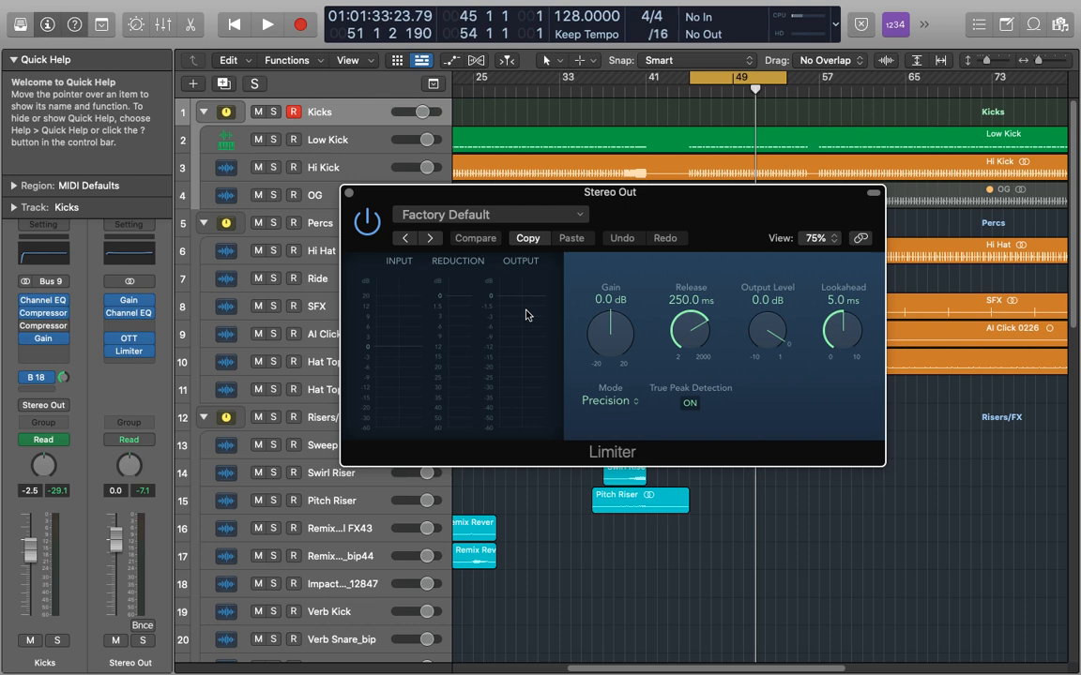
mouse_move(659, 336)
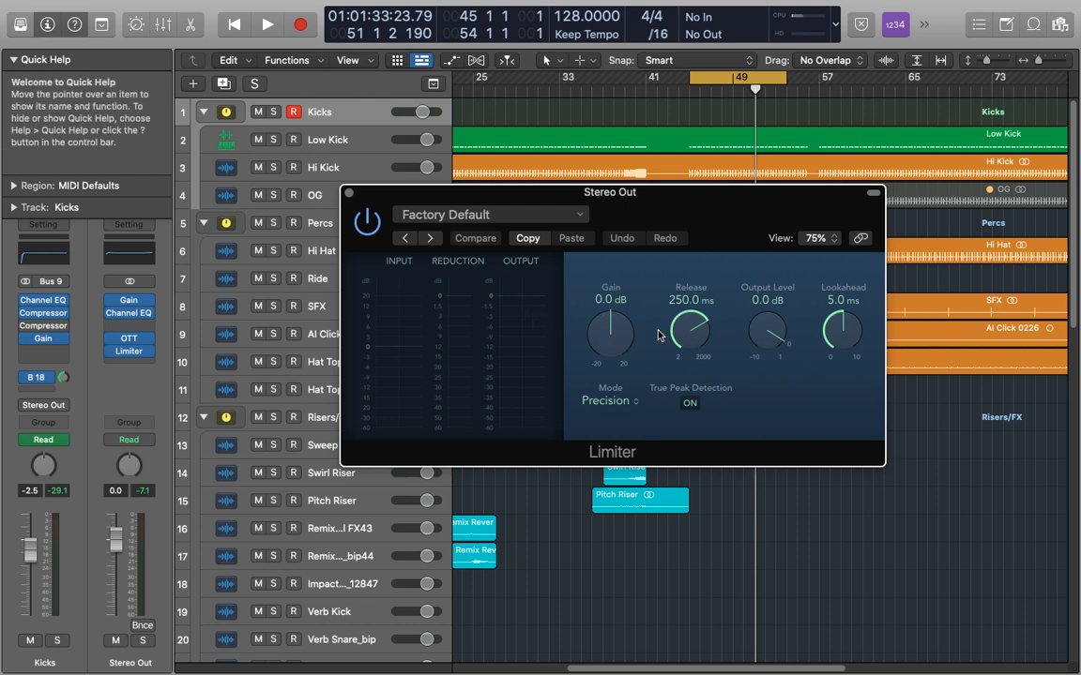
mouse_move(841, 333)
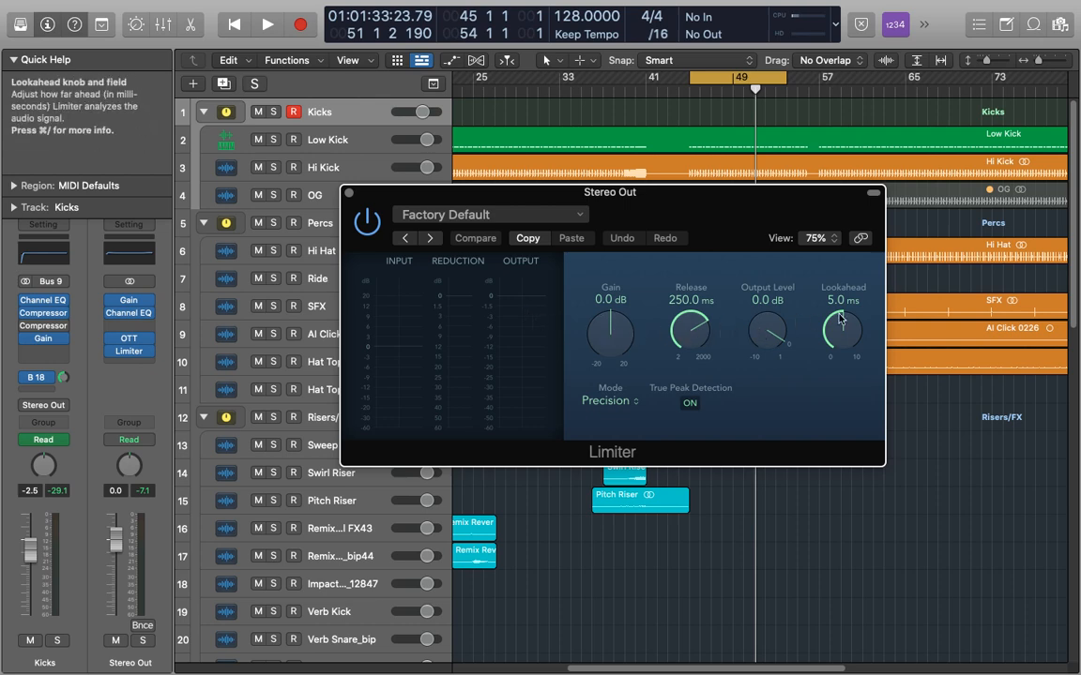
mouse_move(610, 338)
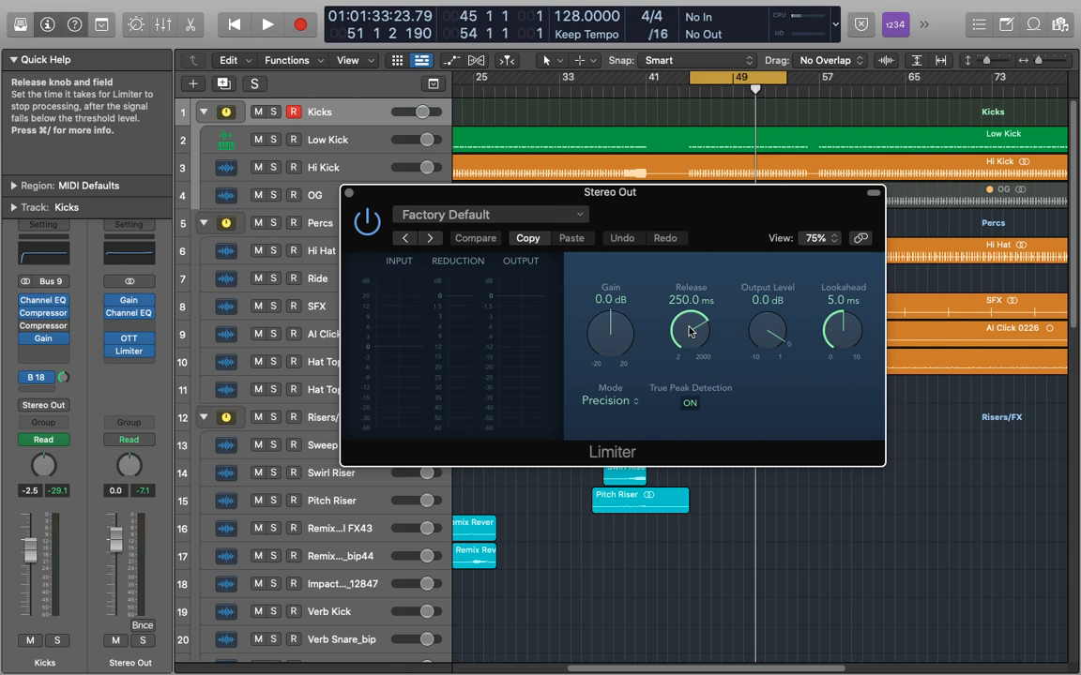
mouse_move(779, 333)
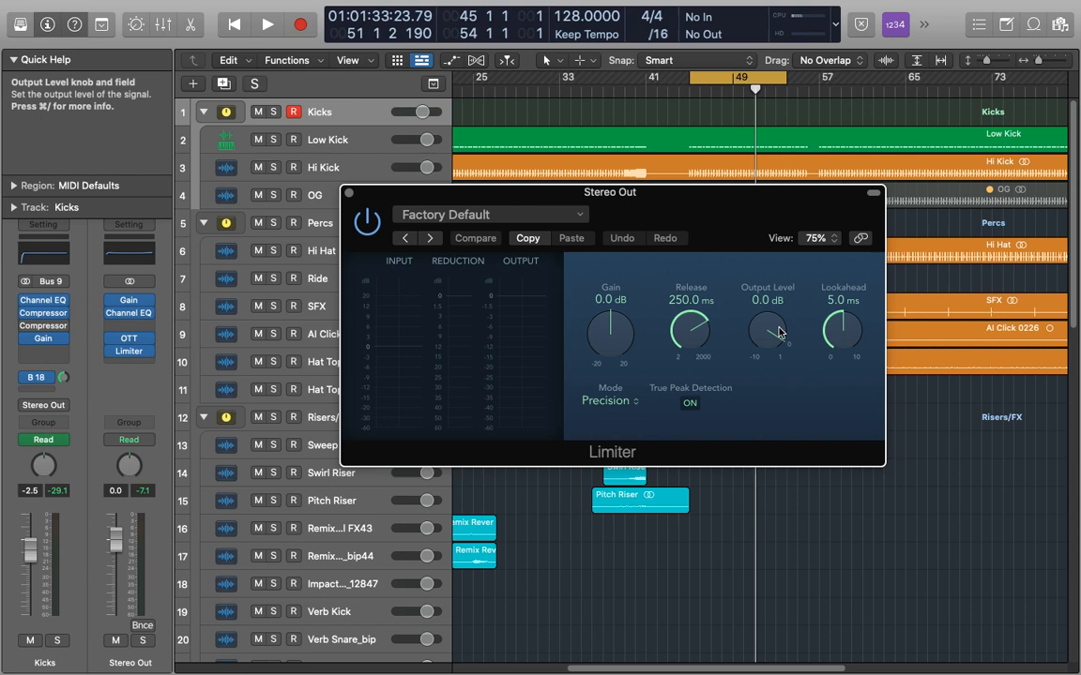
Lower the Limiter's Output Level knob to -0.2 dB
left_click(476, 238)
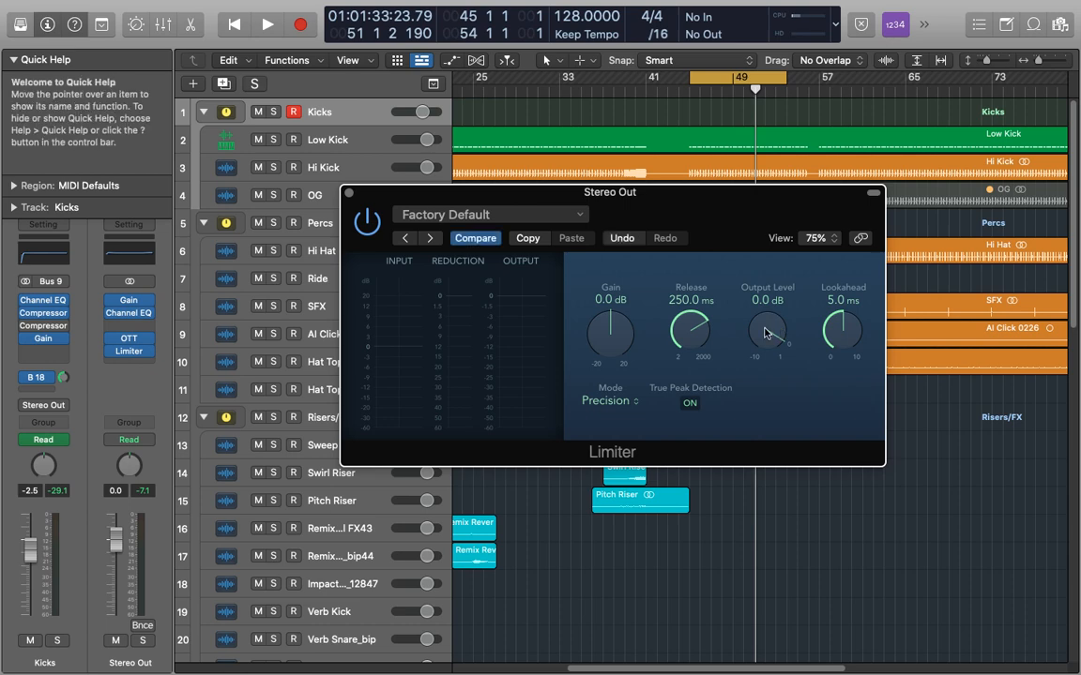
left_click_drag(767, 333, 767, 342)
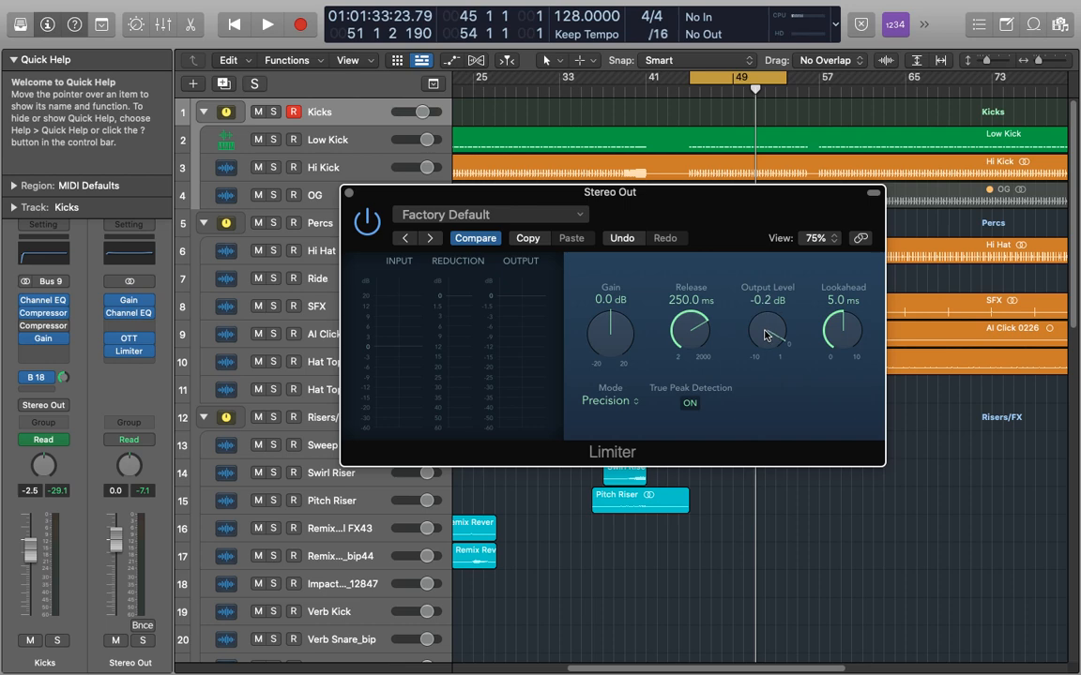
mouse_move(727, 387)
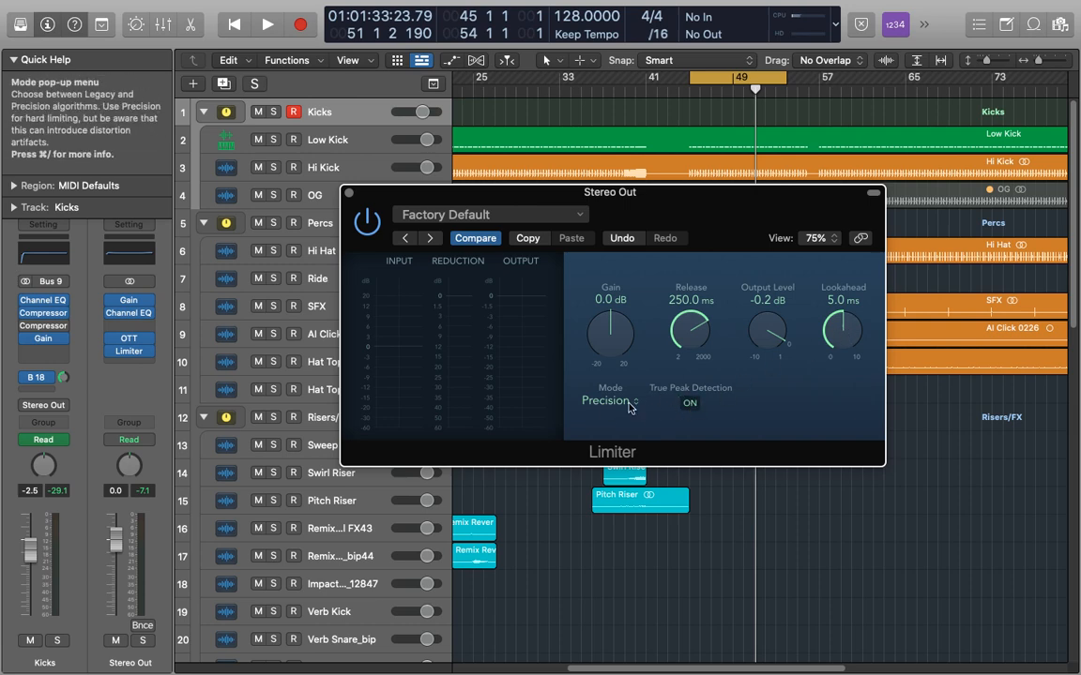
left_click(609, 402)
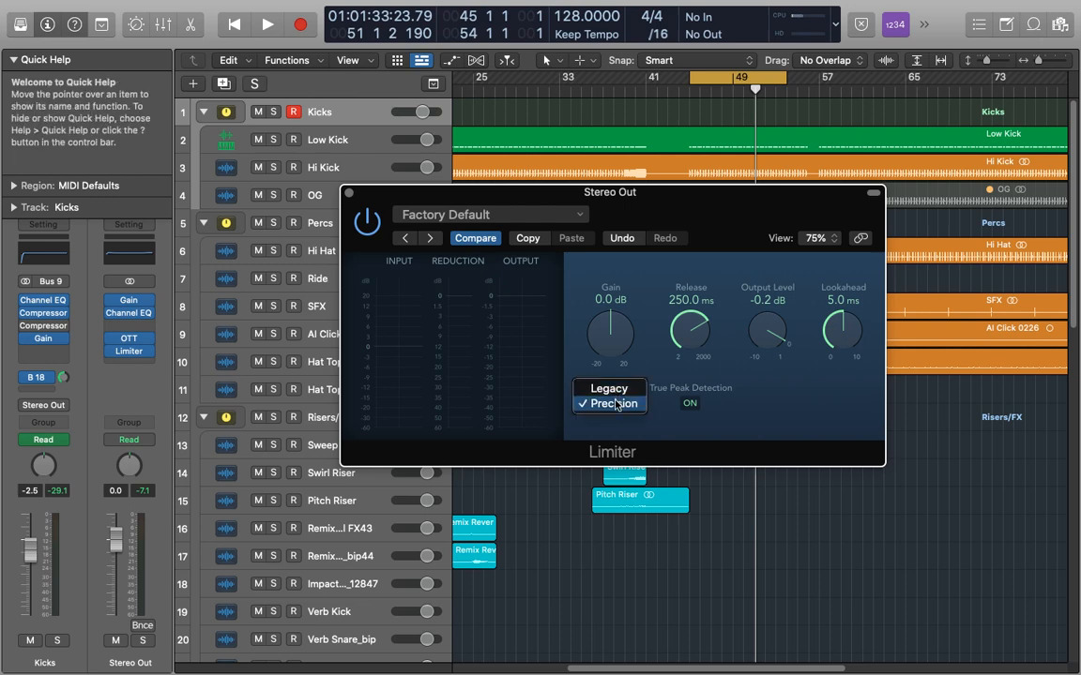
left_click(613, 402)
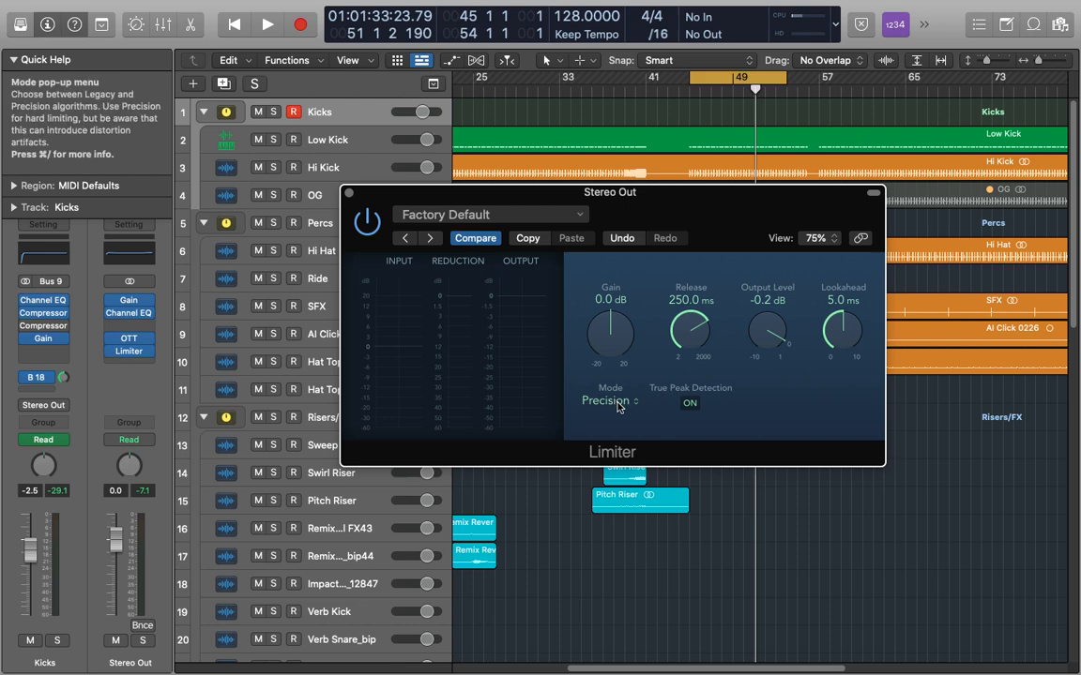
mouse_move(685, 411)
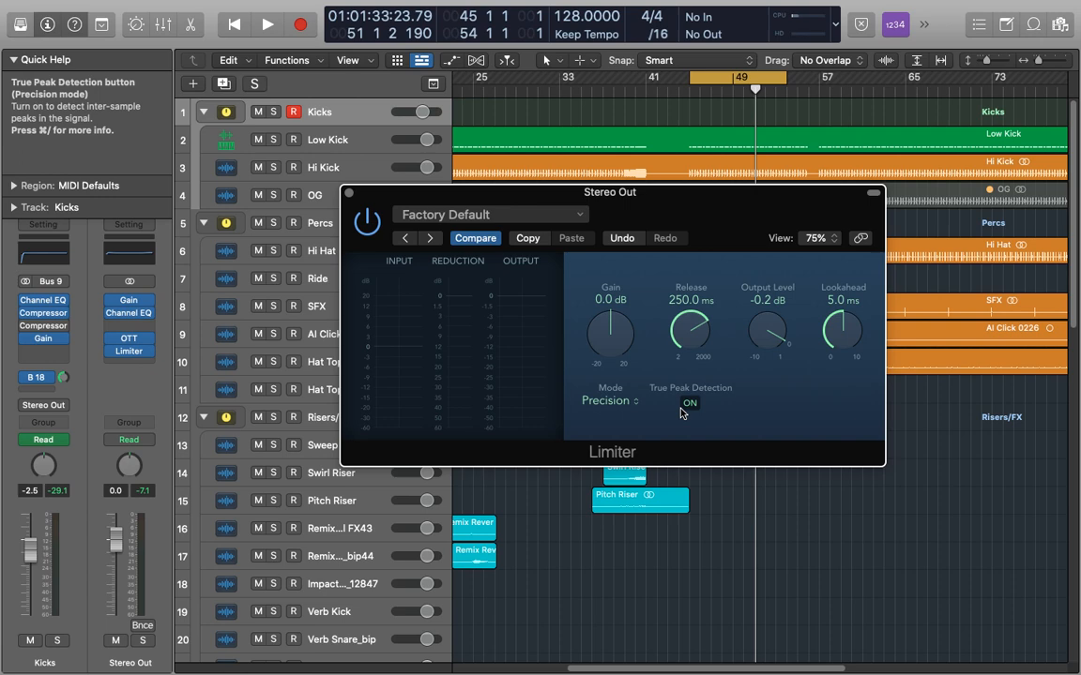
left_click(608, 400)
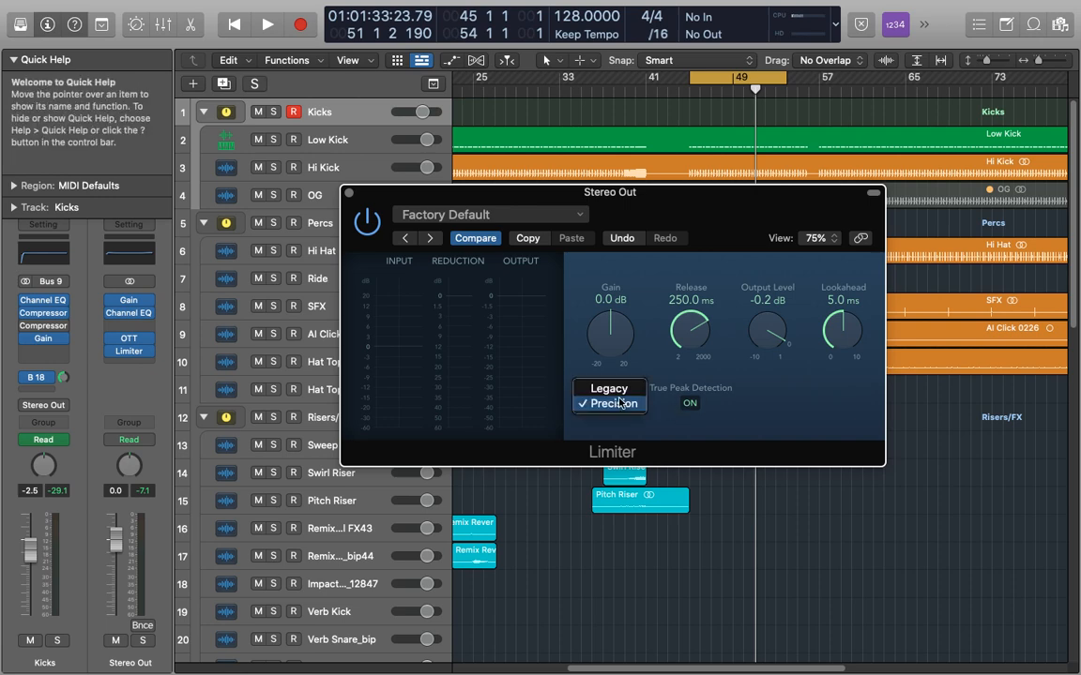
left_click(610, 396)
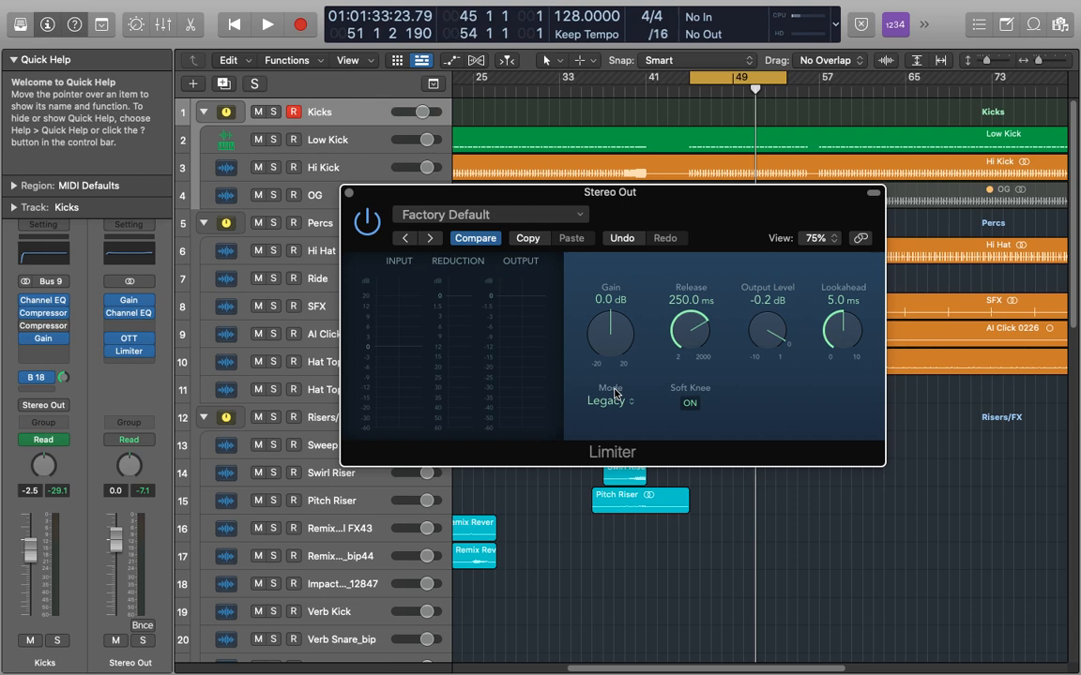
mouse_move(788, 398)
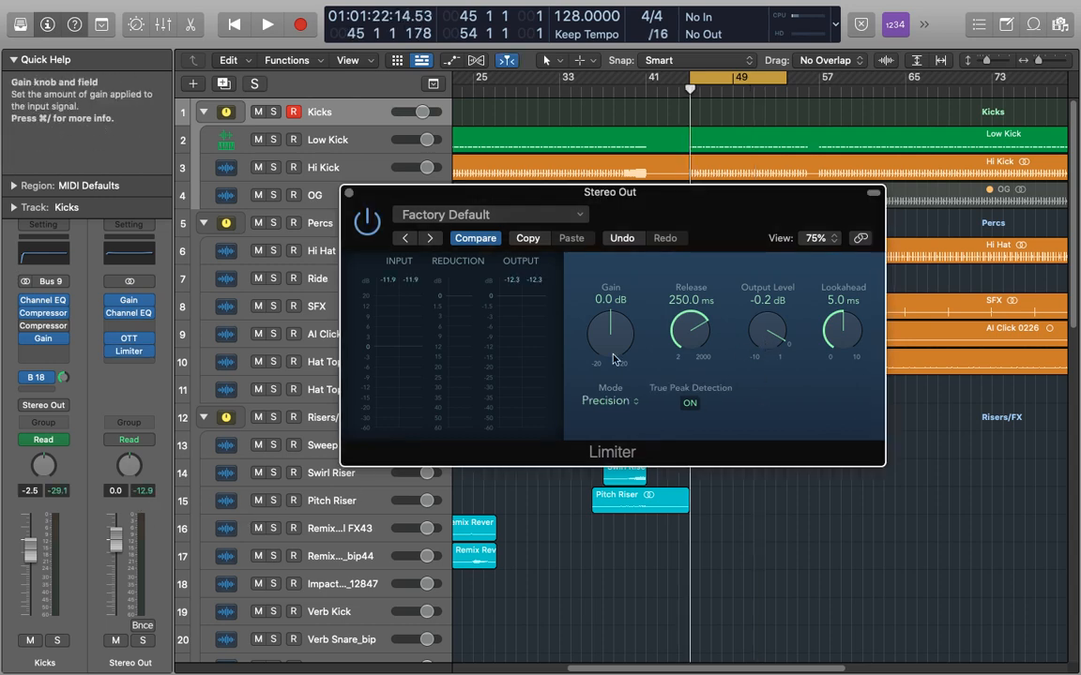
mouse_move(701, 369)
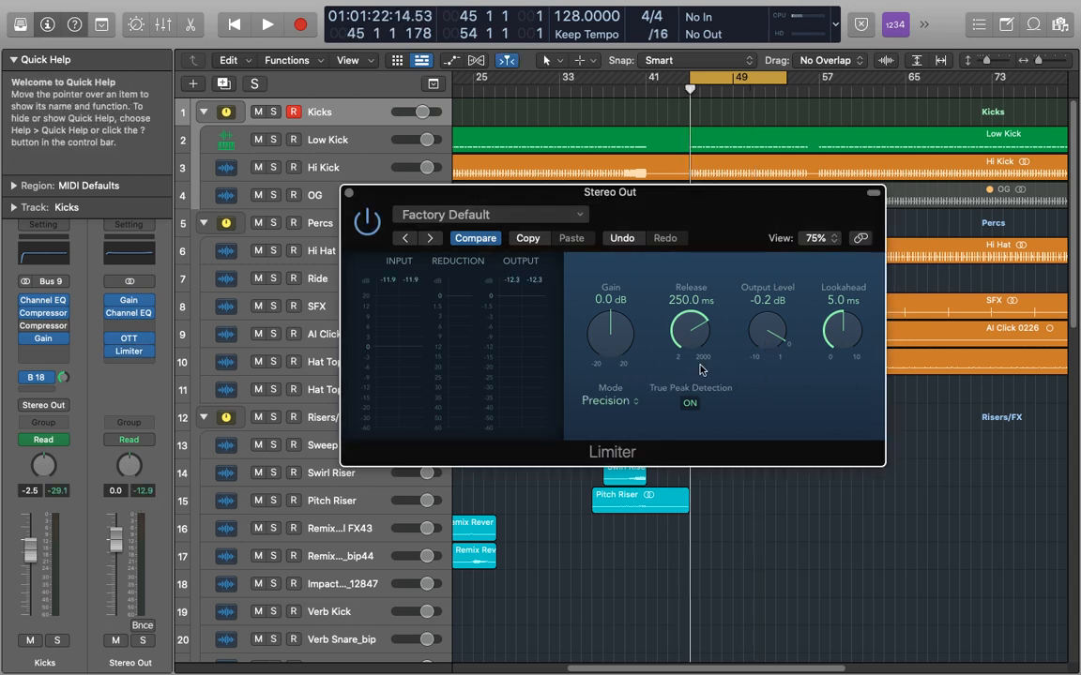
mouse_move(610, 333)
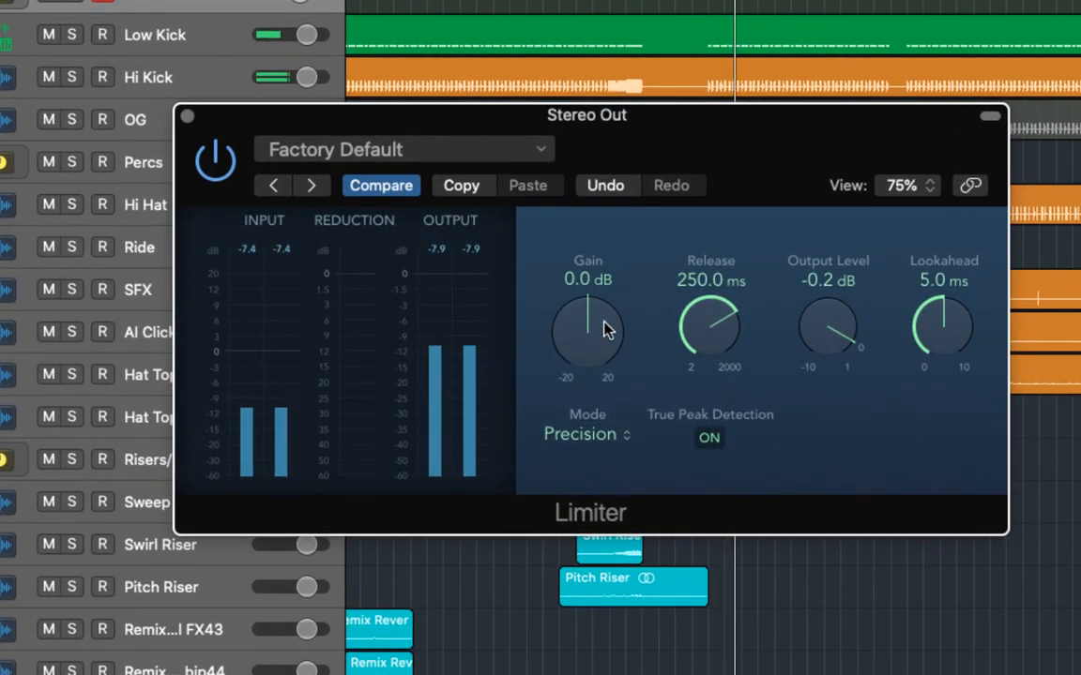
Raise the Limiter's Gain knob to +9.0 dB, yielding about 1.4 dB reduction
left_click_drag(588, 329, 592, 315)
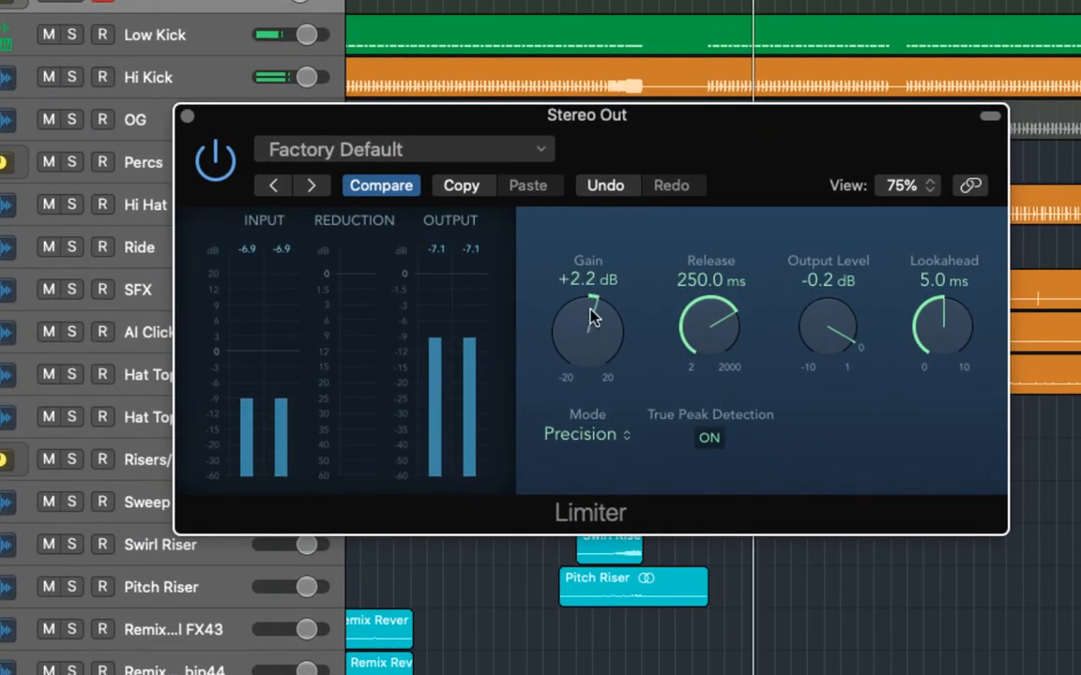
left_click_drag(591, 319, 605, 301)
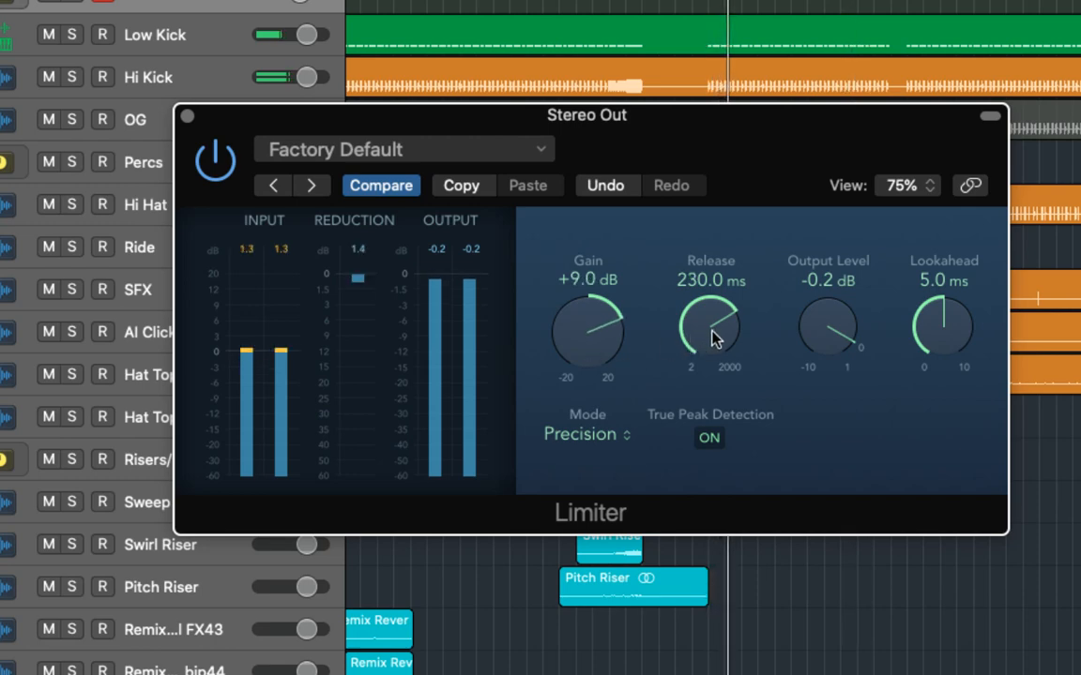
Bring the Release down from 230 ms, adjusting back and forth, to settle at 87.0 ms
left_click_drag(710, 334, 713, 366)
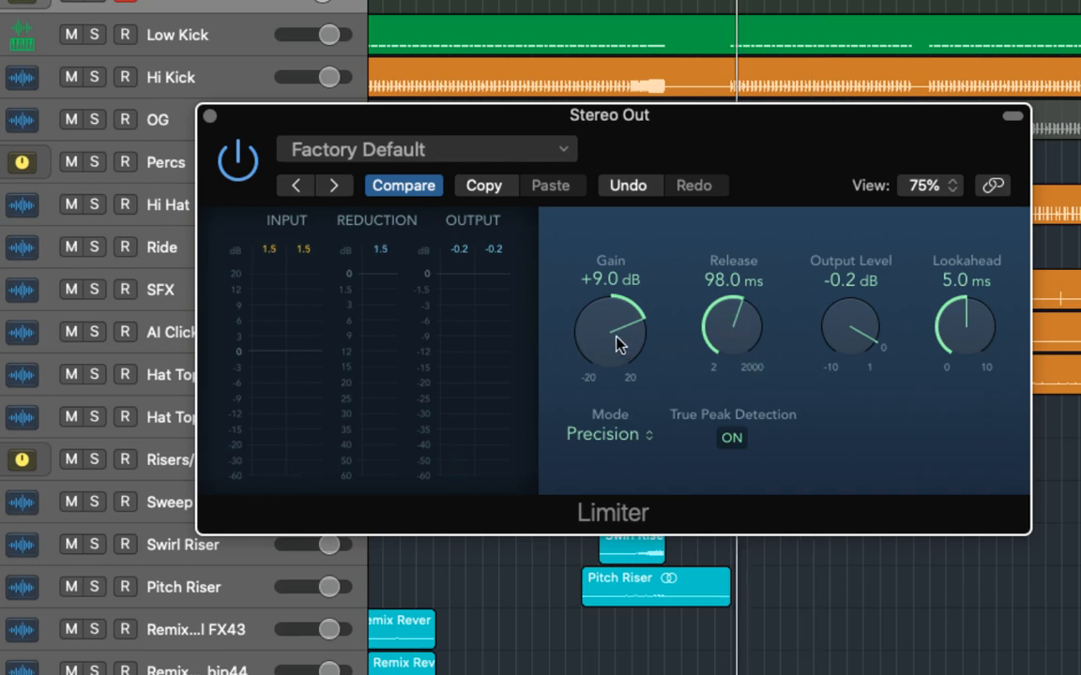
mouse_move(732, 349)
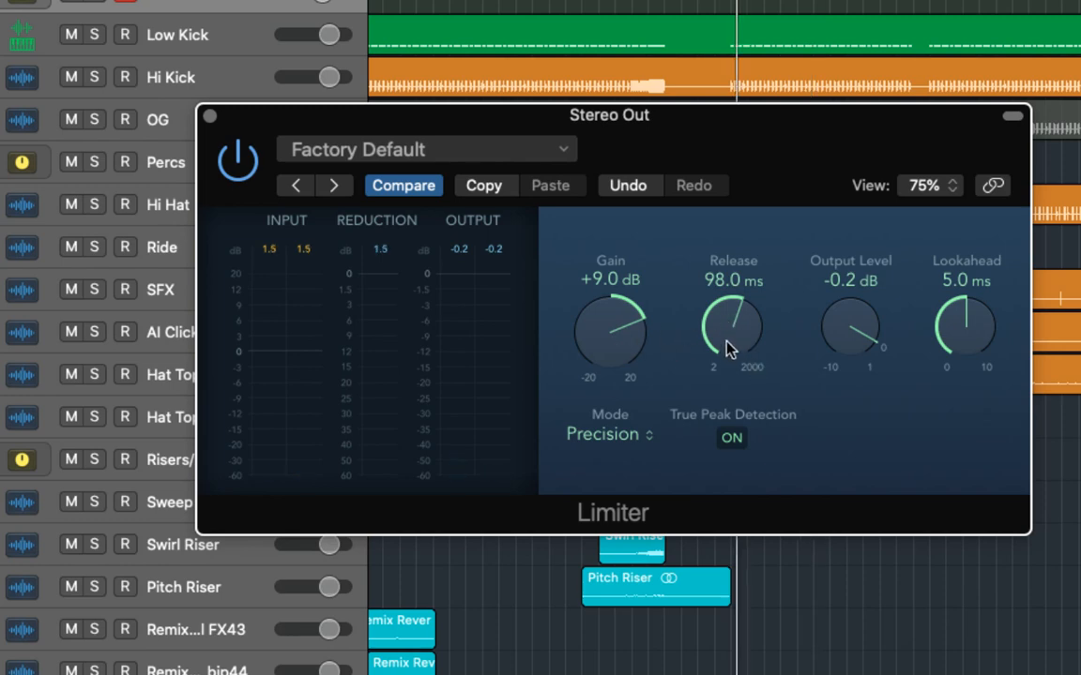
left_click_drag(731, 333, 737, 310)
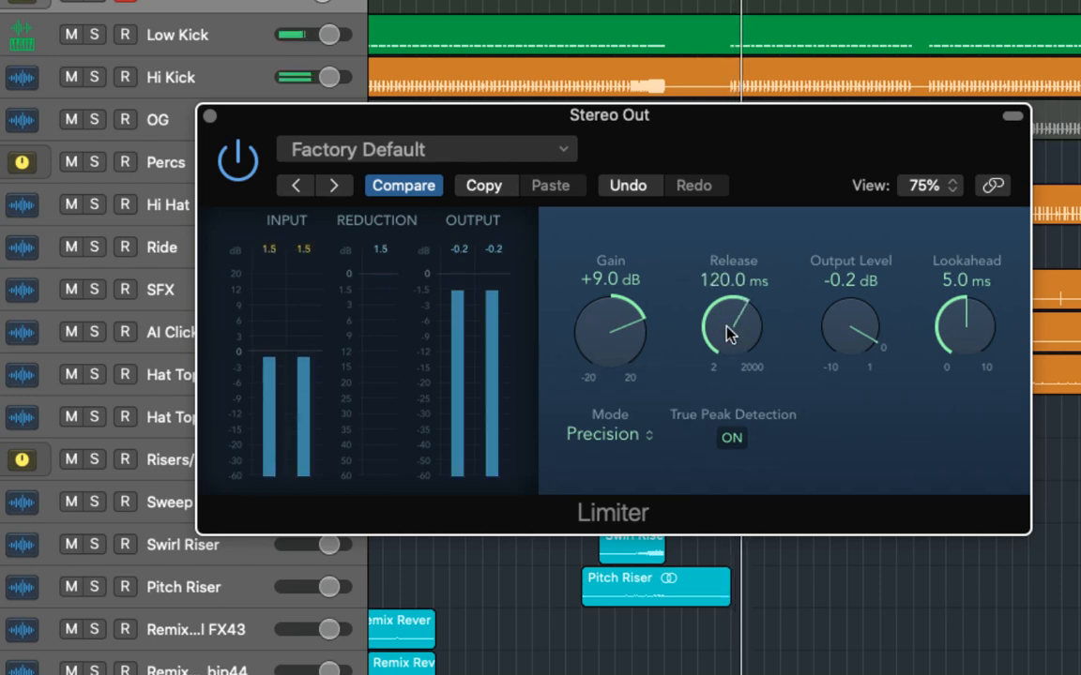
left_click_drag(732, 329, 731, 281)
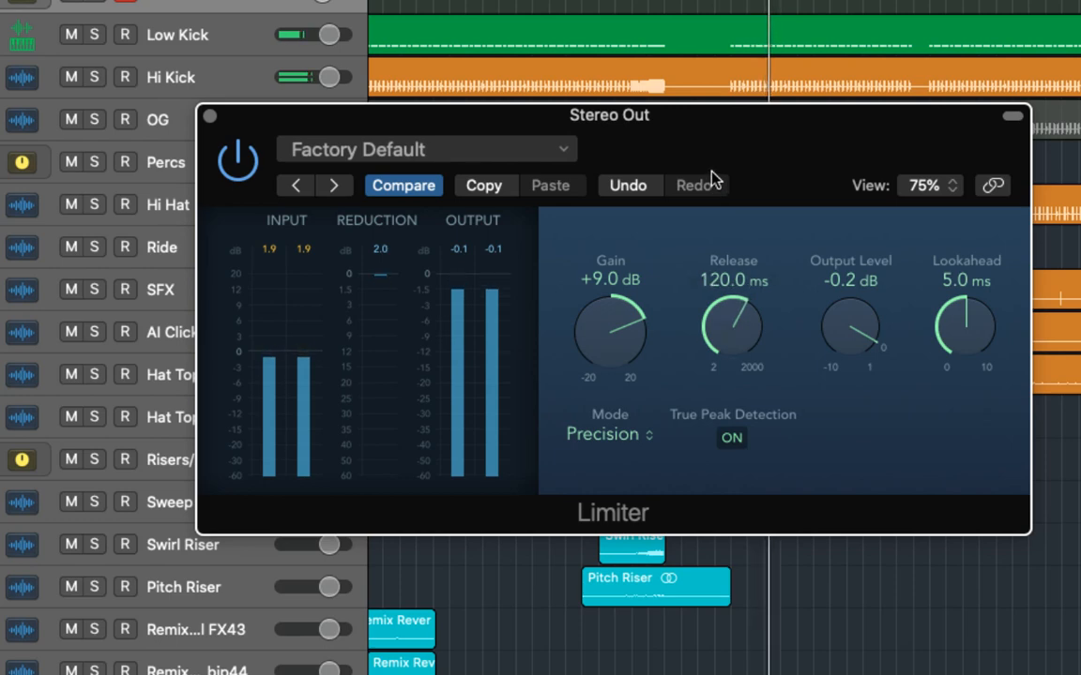
left_click_drag(732, 324, 731, 338)
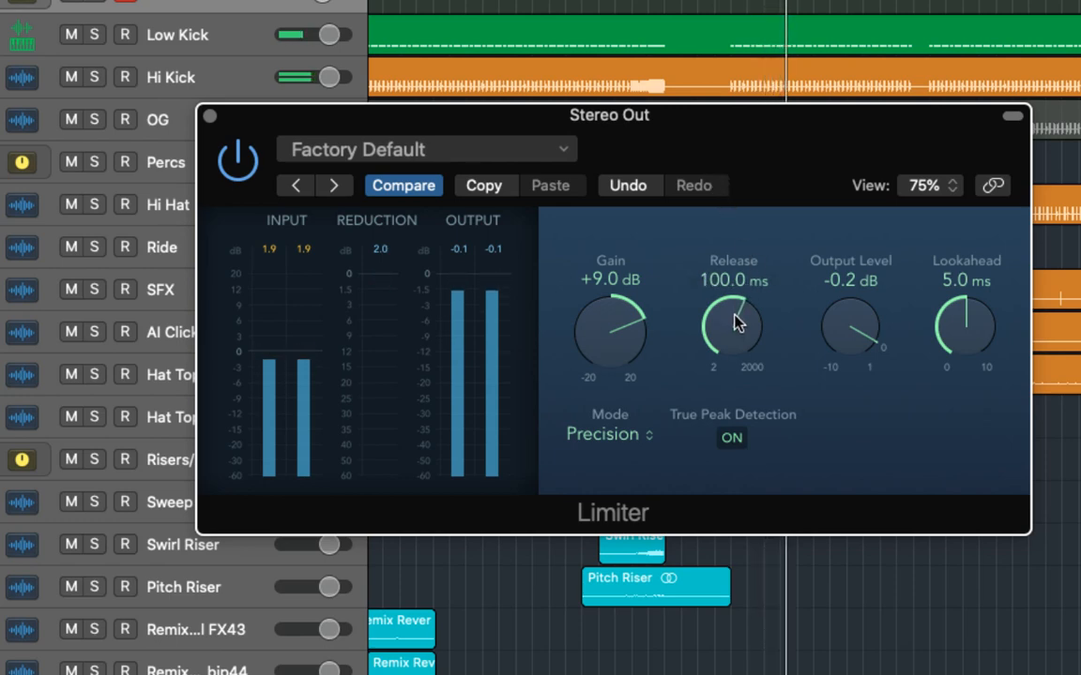
left_click_drag(733, 324, 737, 333)
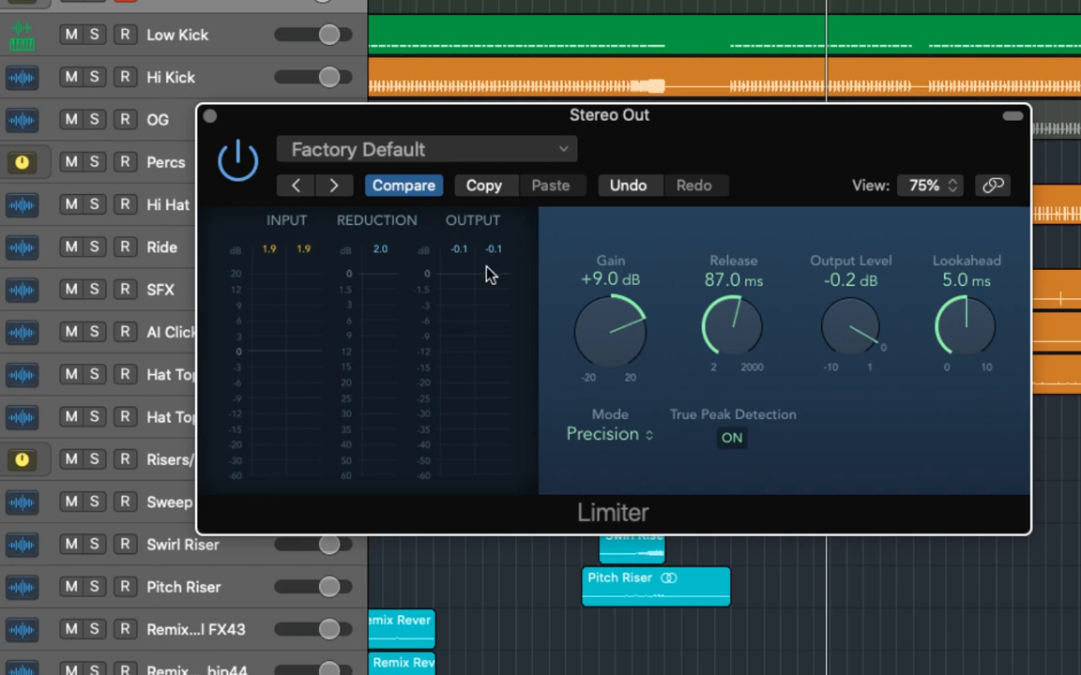
mouse_move(472, 271)
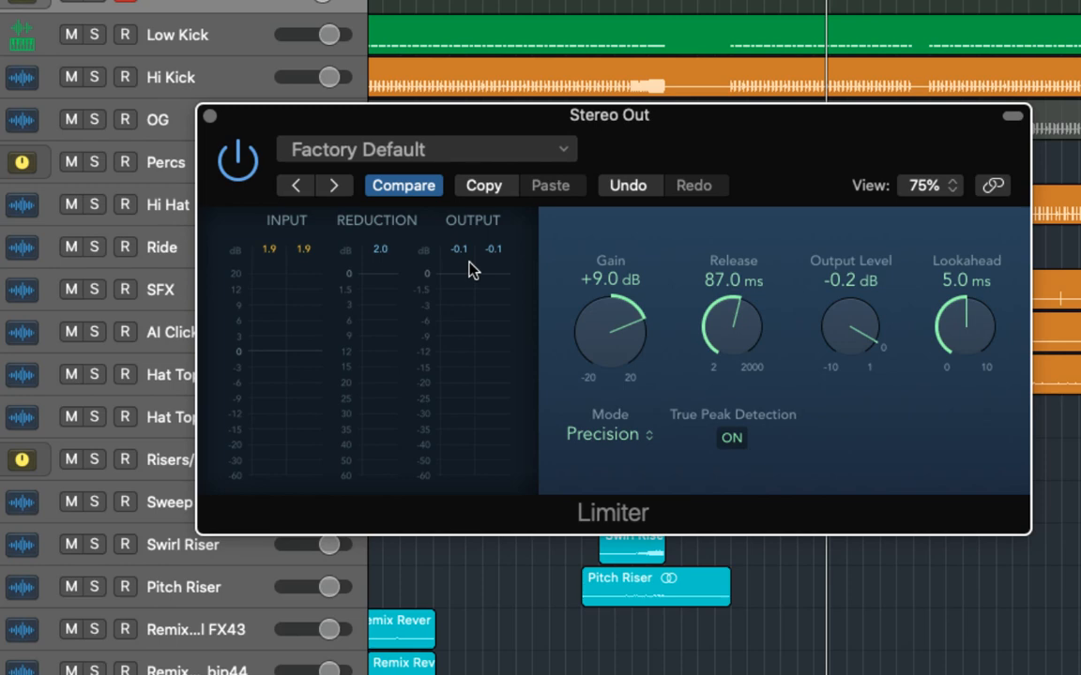
Show the Limiter's Mode choices, Legacy and Precision
left_click(608, 433)
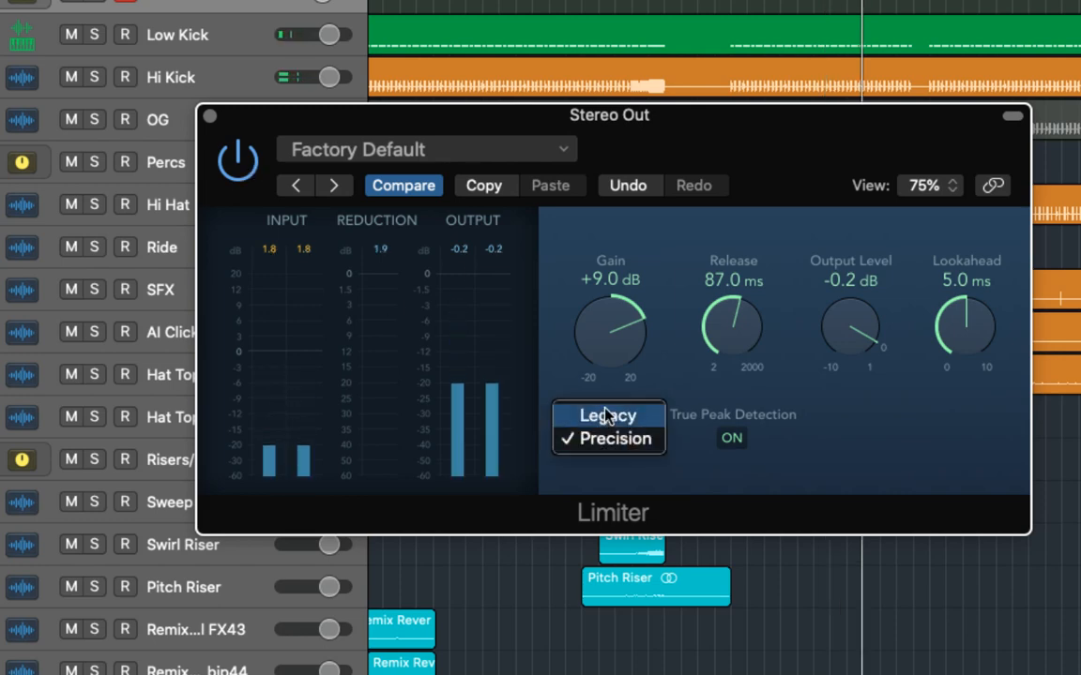
Switch the Limiter to Legacy mode and turn Soft Knee off
left_click(608, 414)
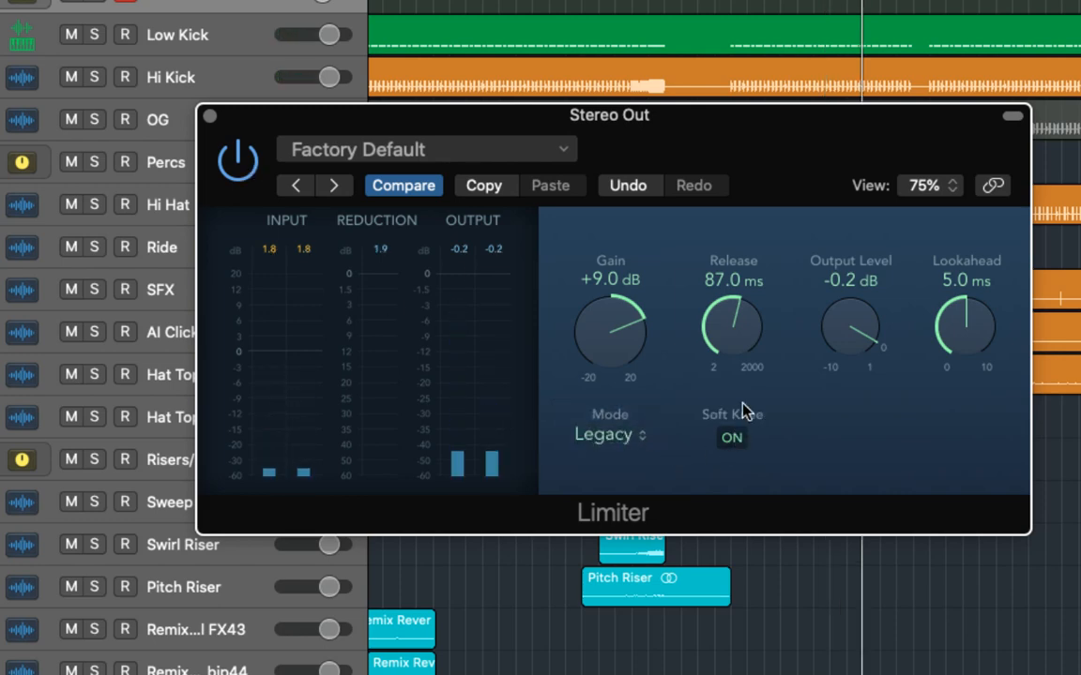
left_click(731, 438)
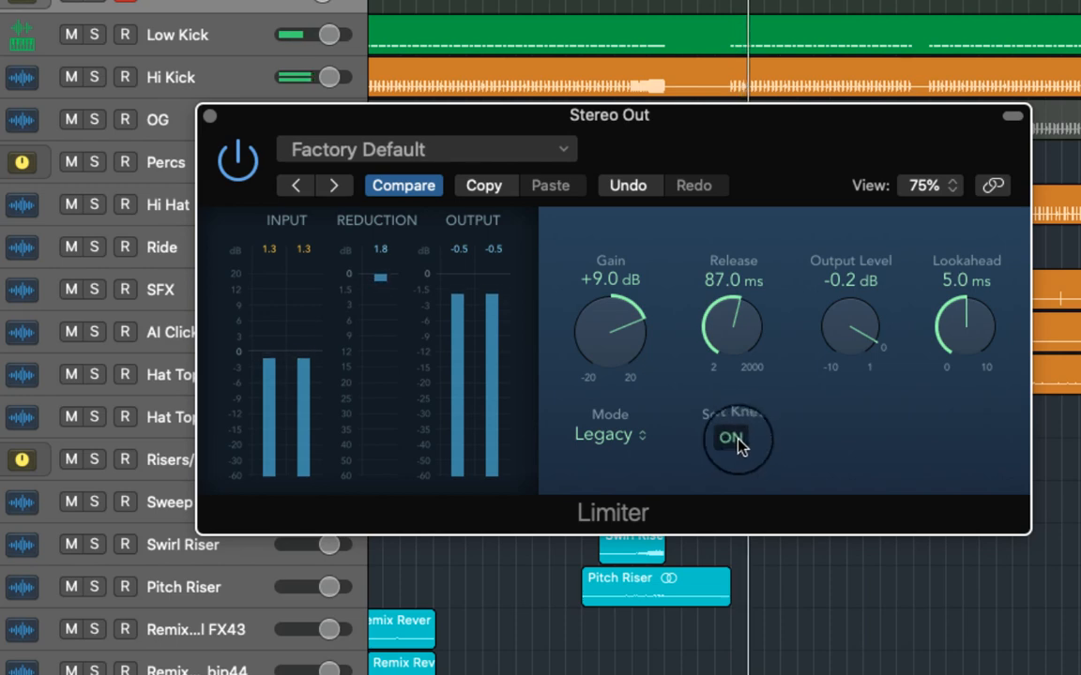
left_click(730, 438)
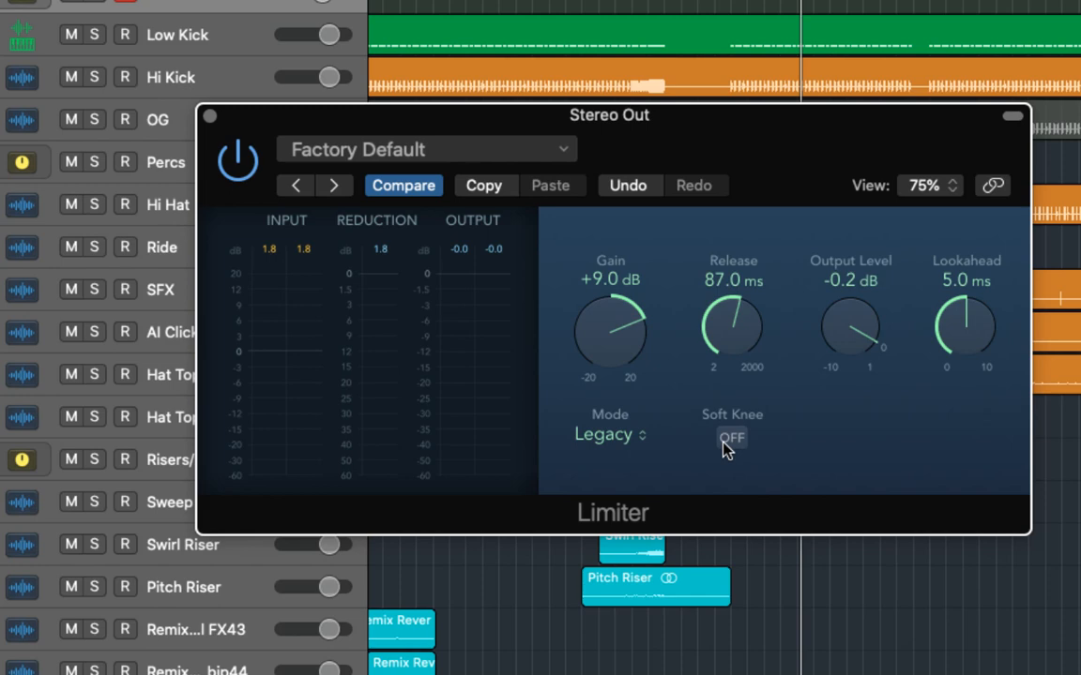
mouse_move(748, 390)
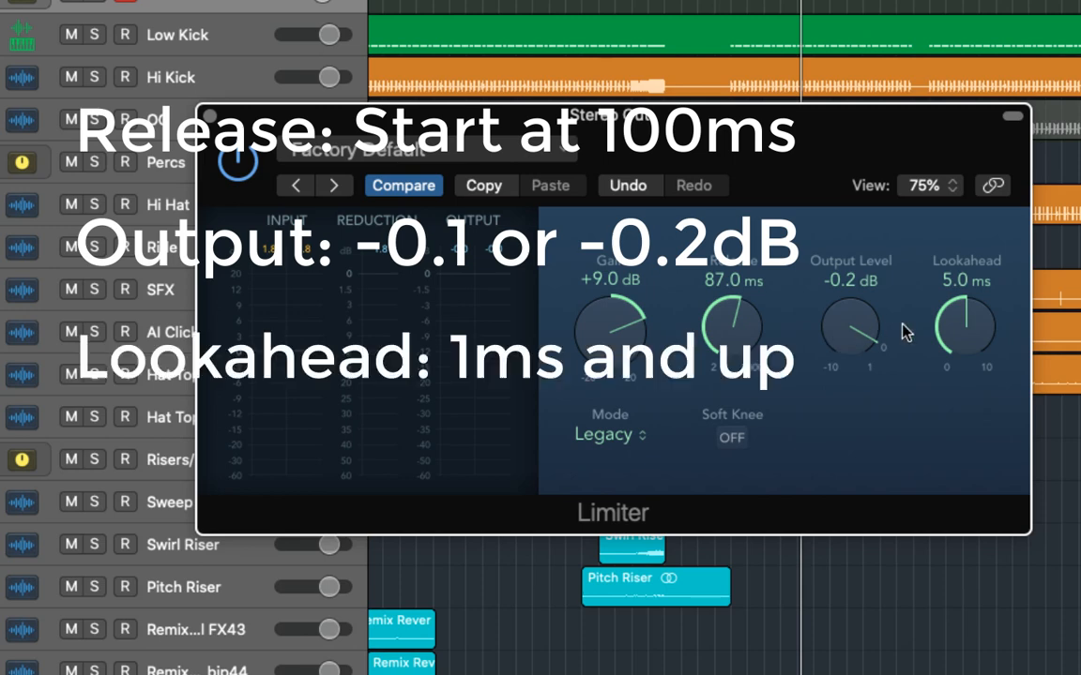
mouse_move(925, 329)
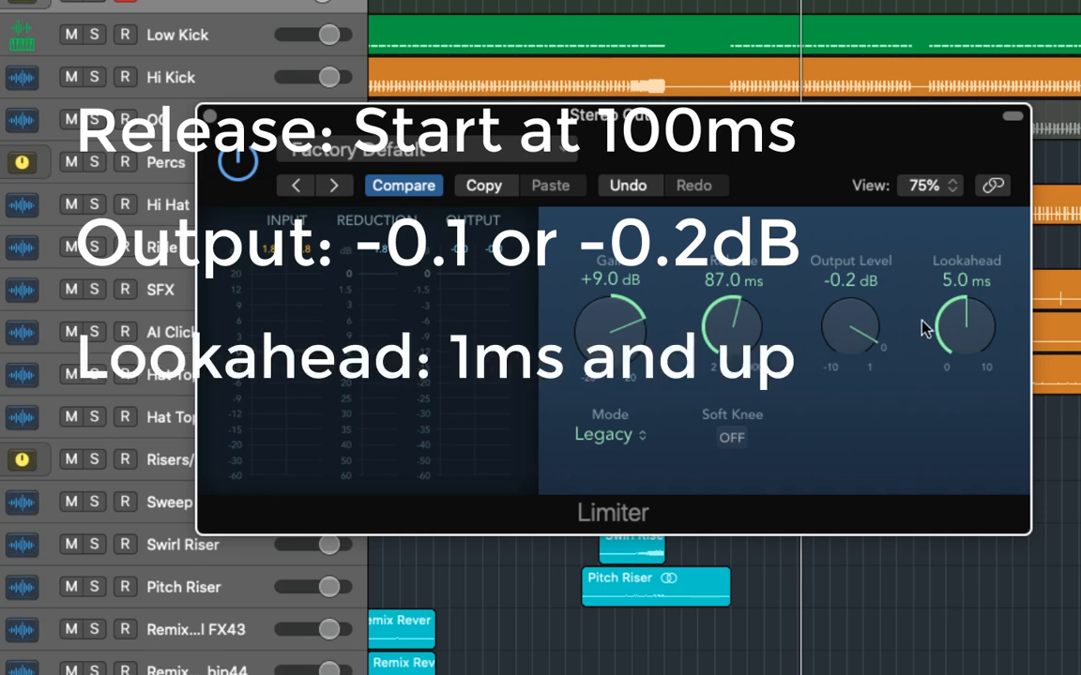